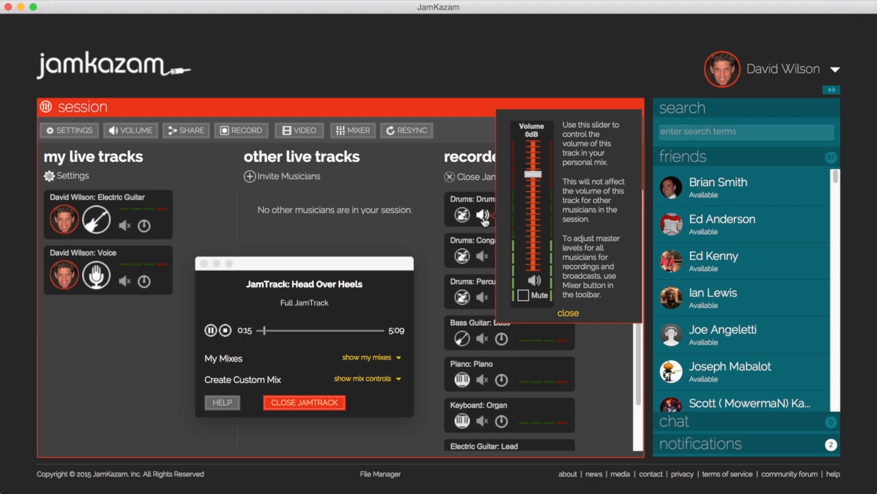
Mute the electric guitar track from its volume popup while the full Head Over Heels JamTrack plays.
click(483, 381)
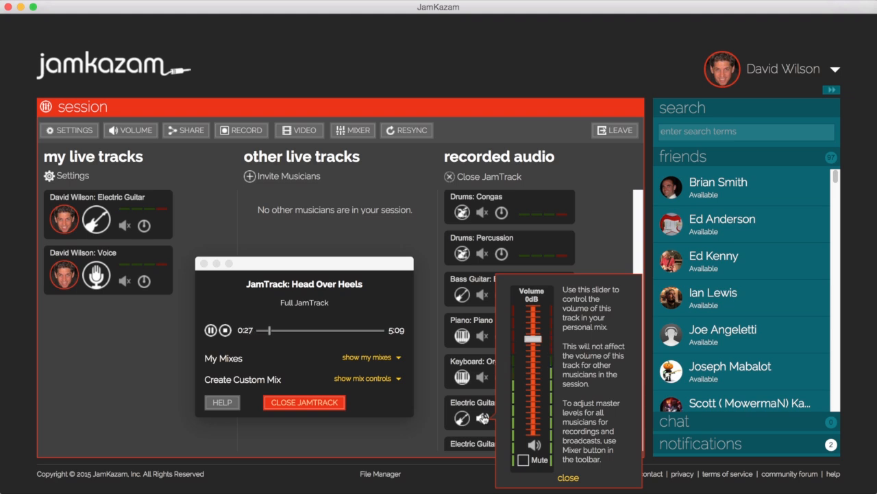
click(568, 478)
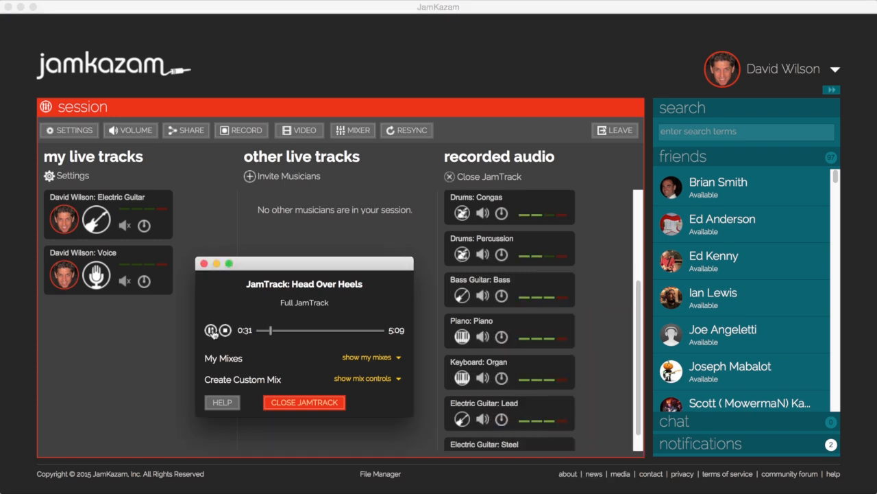
click(213, 329)
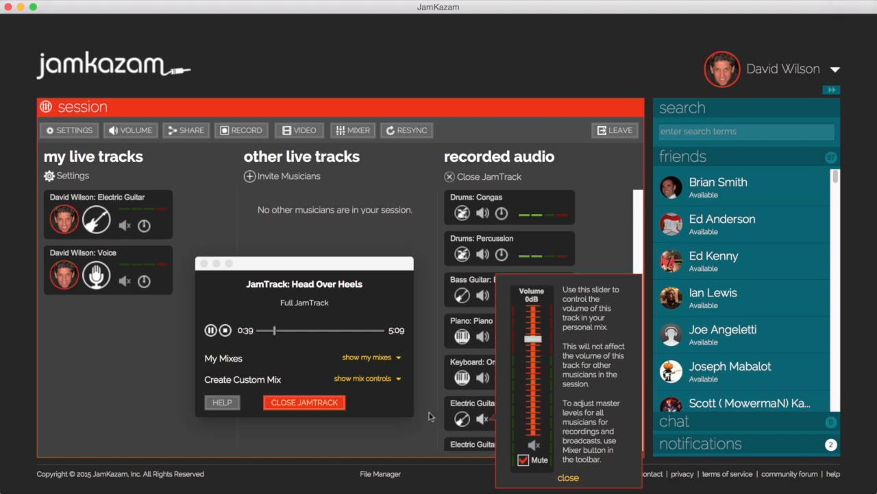
click(567, 477)
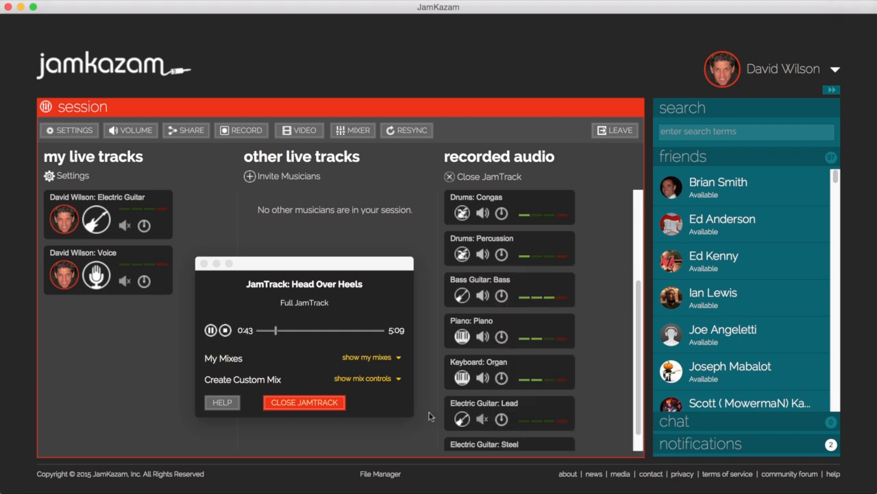
click(483, 418)
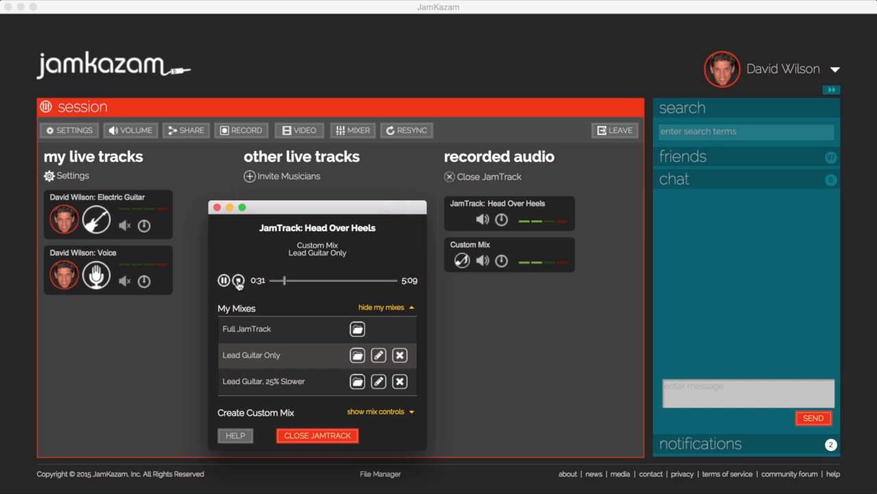
Stop the Lead Guitar Only mix, load 'Lead Guitar, 25% Slower' and start playing it.
click(238, 280)
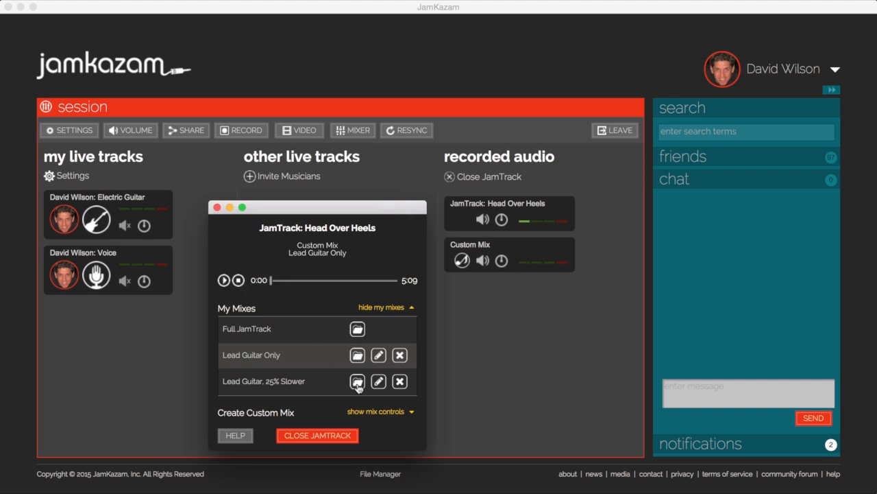
click(357, 381)
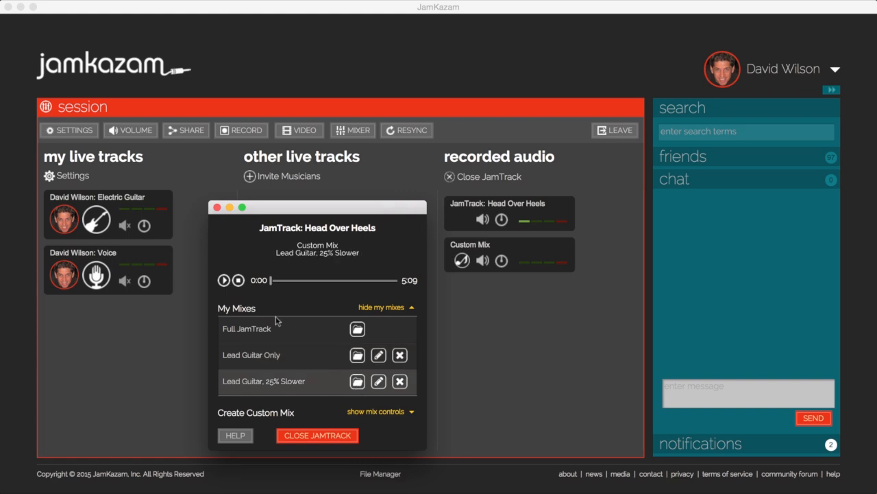
click(224, 279)
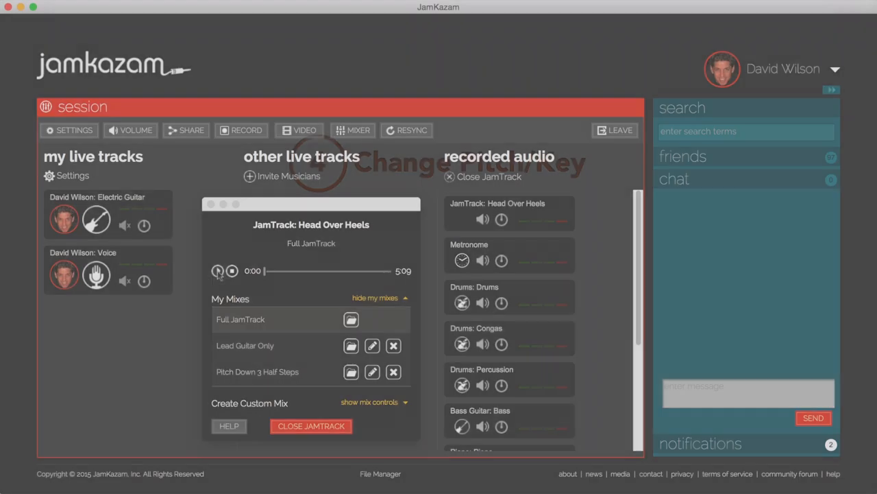
Play and stop the full JamTrack, then load and start the 'Pitch Down 3 Half Steps' mix.
click(218, 271)
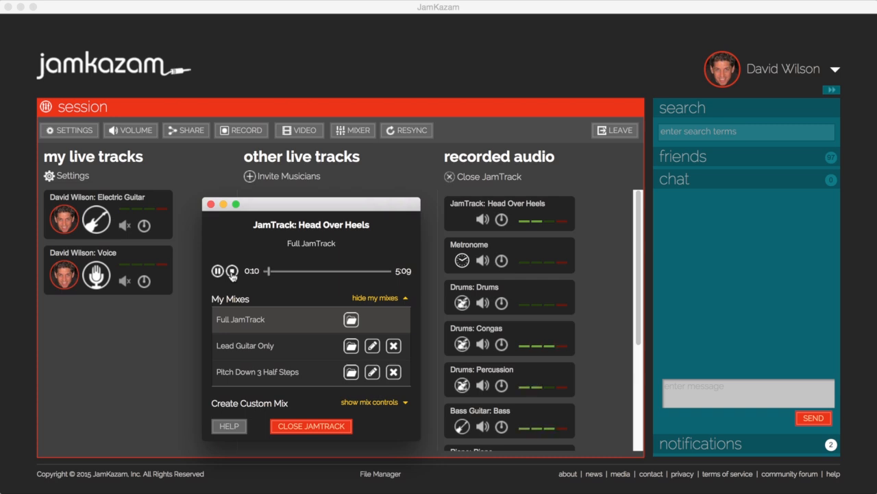
click(233, 271)
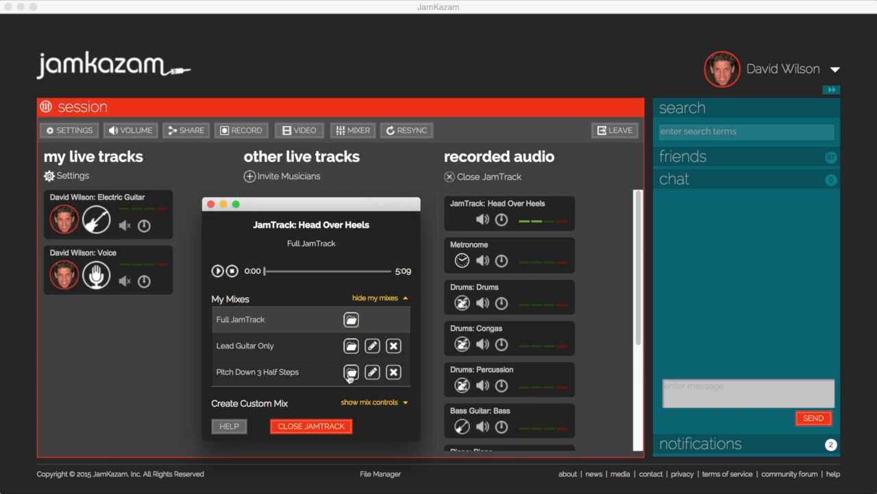
click(351, 372)
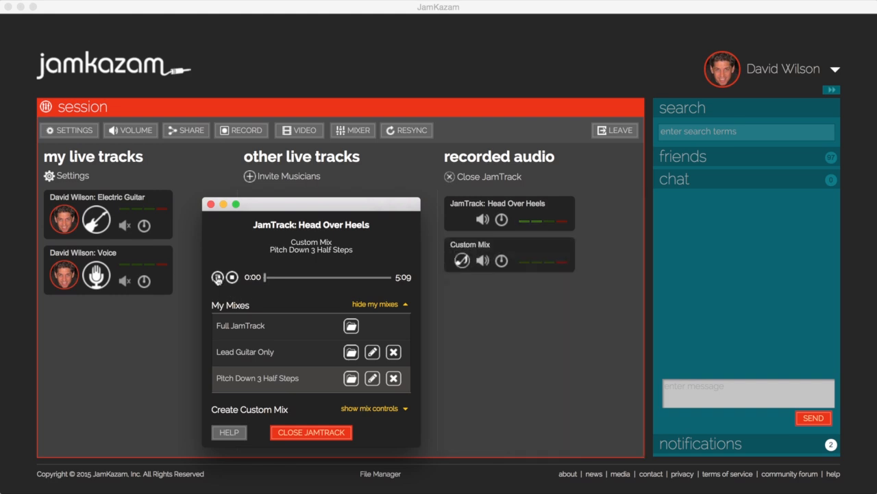
click(217, 277)
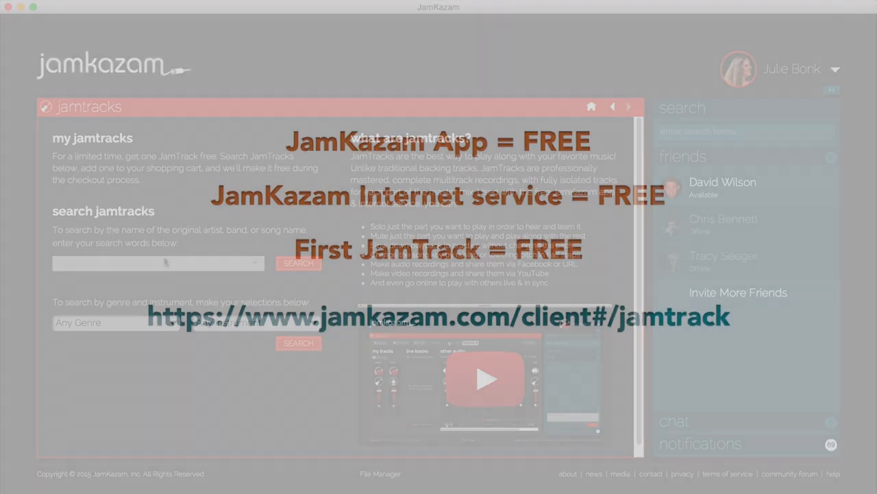
Enter 'bad' as the song search and choose Mandolin as the instrument filter, leaving any genre.
text(bad)
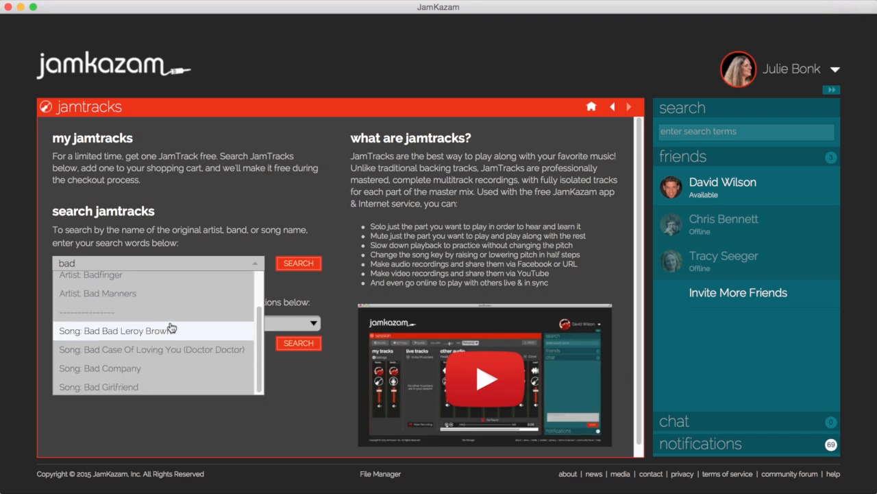
scroll(up, 3)
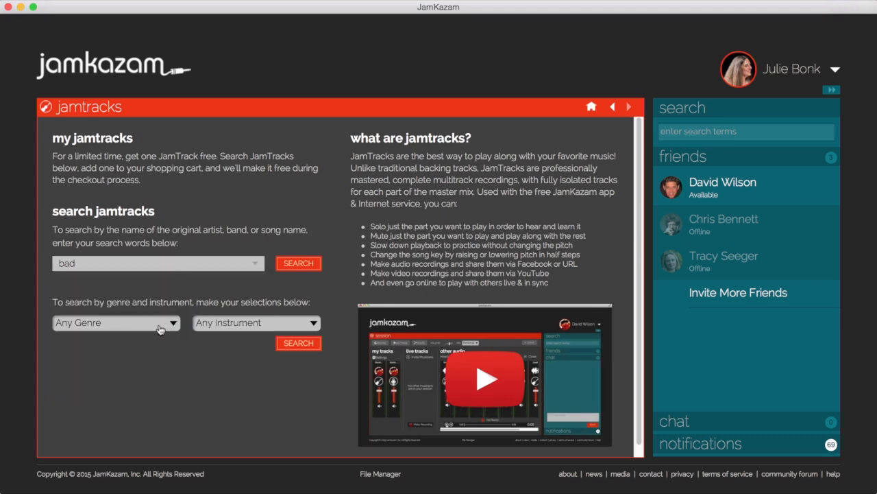
click(115, 322)
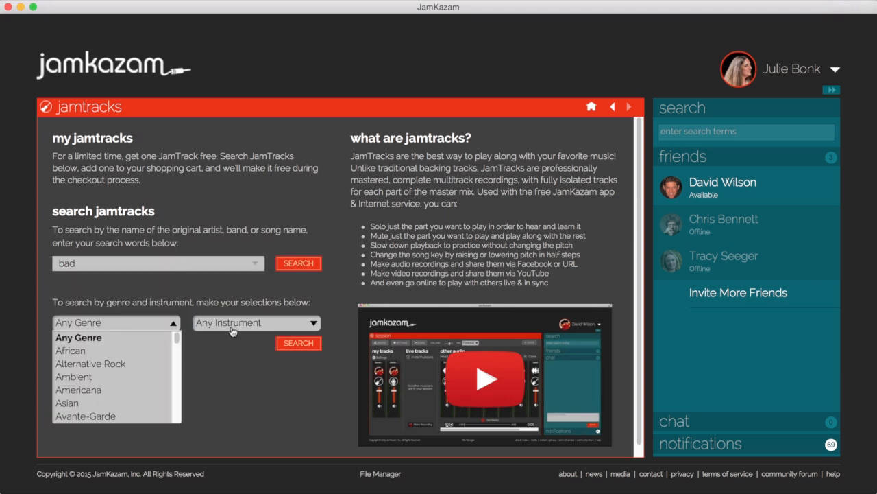
click(255, 323)
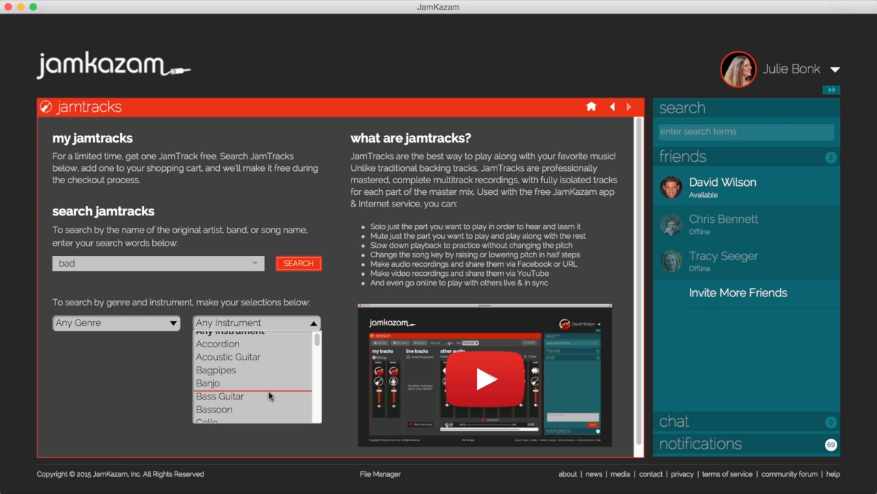
scroll(down, 3)
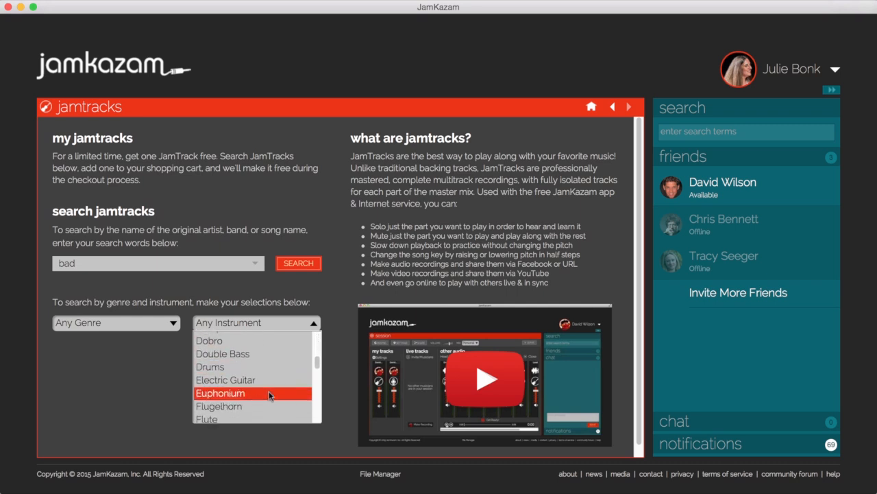
scroll(down, 3)
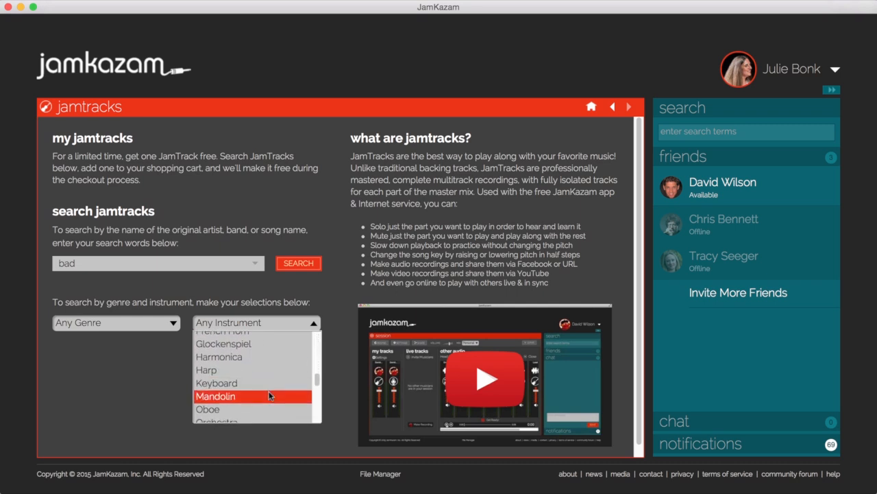
click(216, 395)
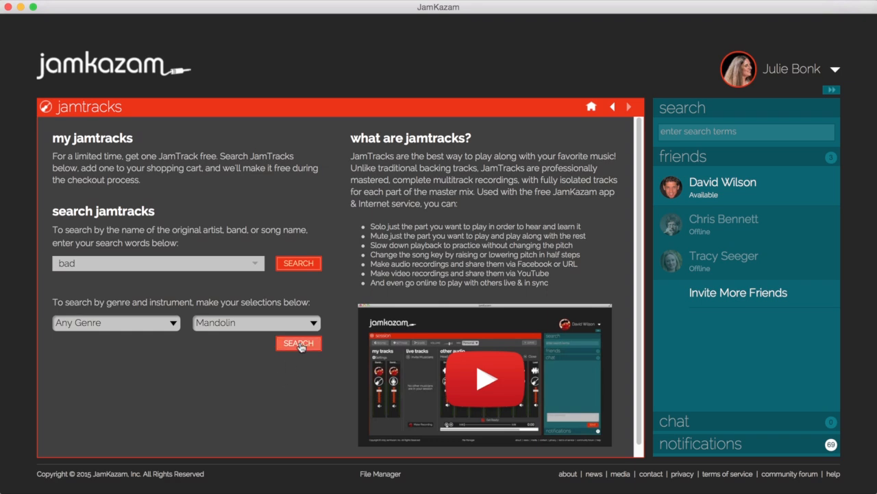
Run the Mandolin-filtered JamTrack search and scroll through the 67 results.
click(299, 343)
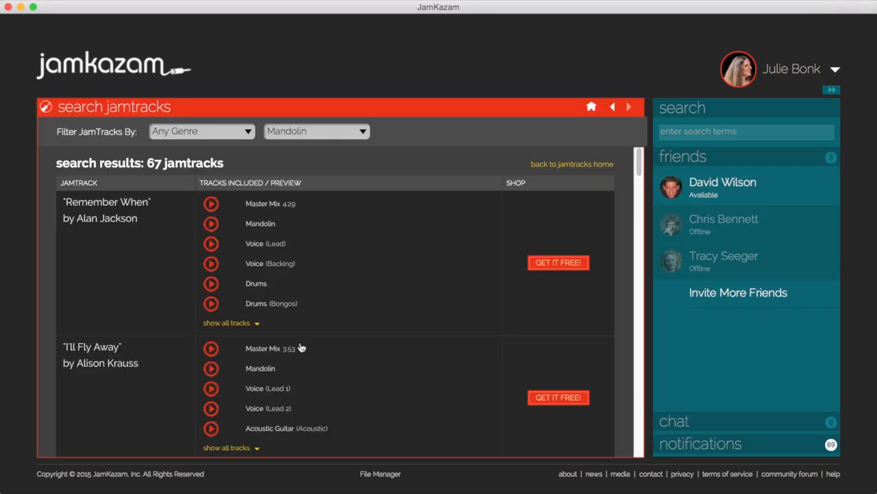
scroll(down, 3)
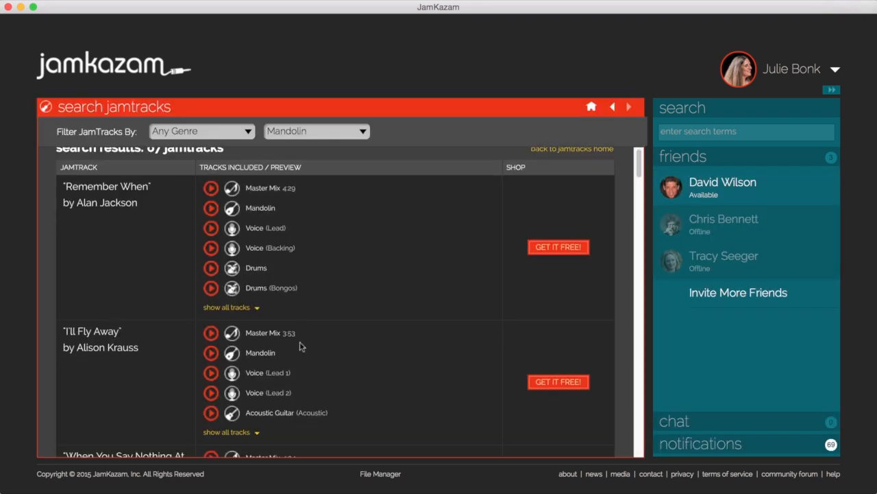
scroll(down, 3)
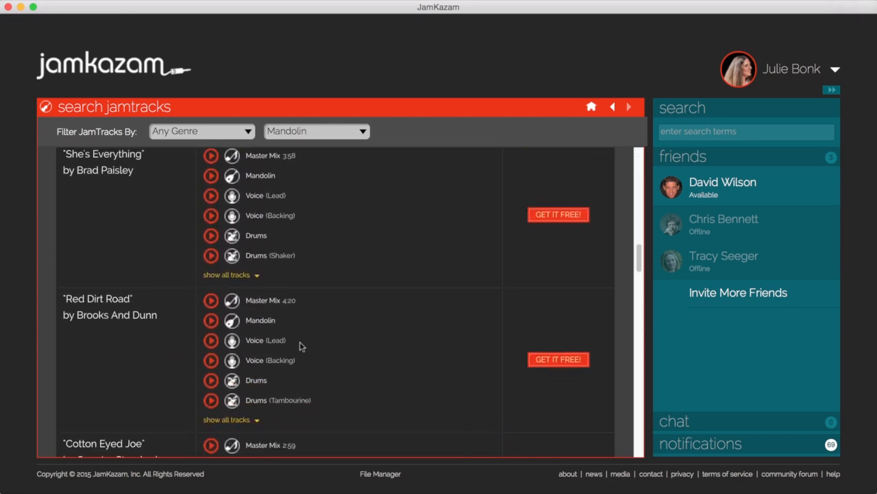
scroll(down, 3)
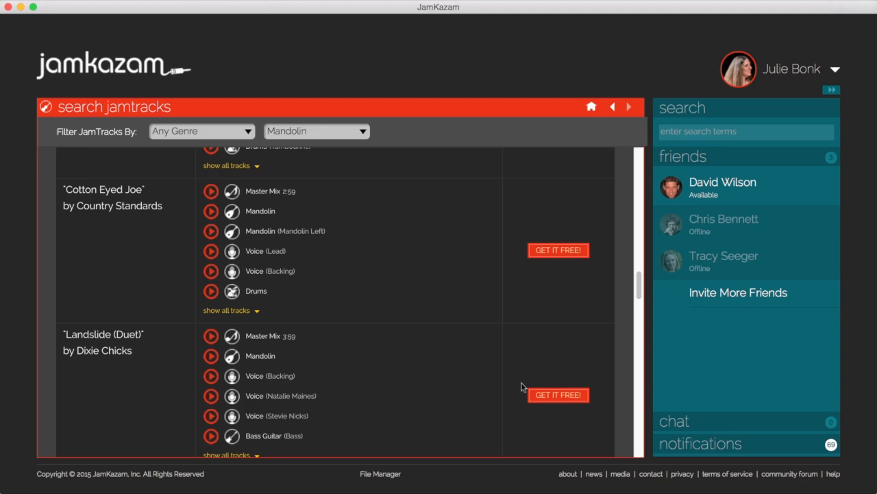